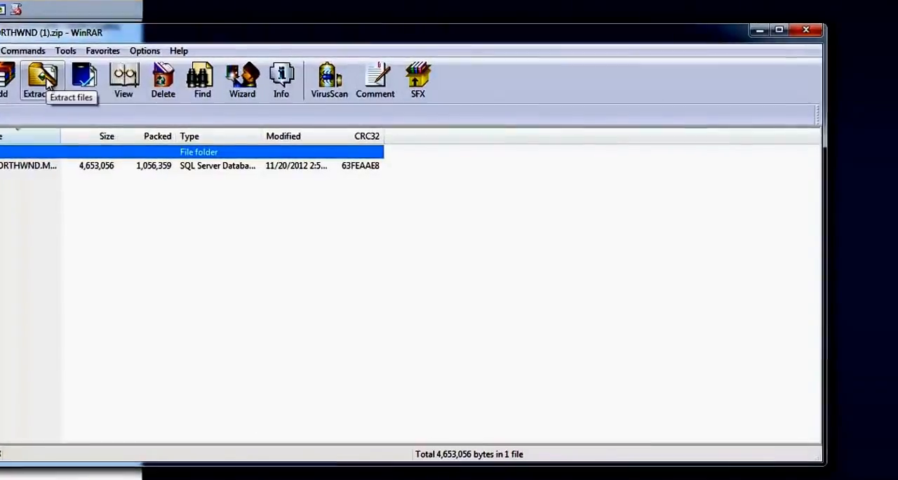
Step: Start extracting the NORTHWND archive with Local Disk C: as the destination
click(38, 77)
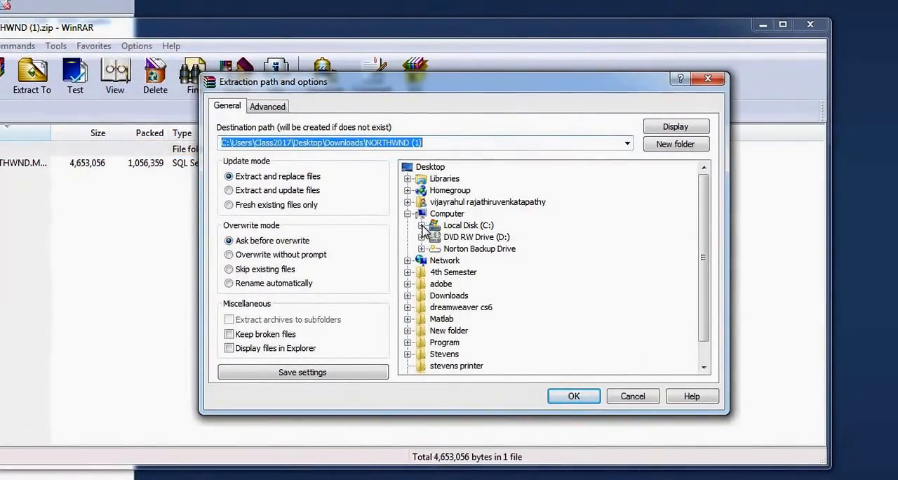
click(468, 225)
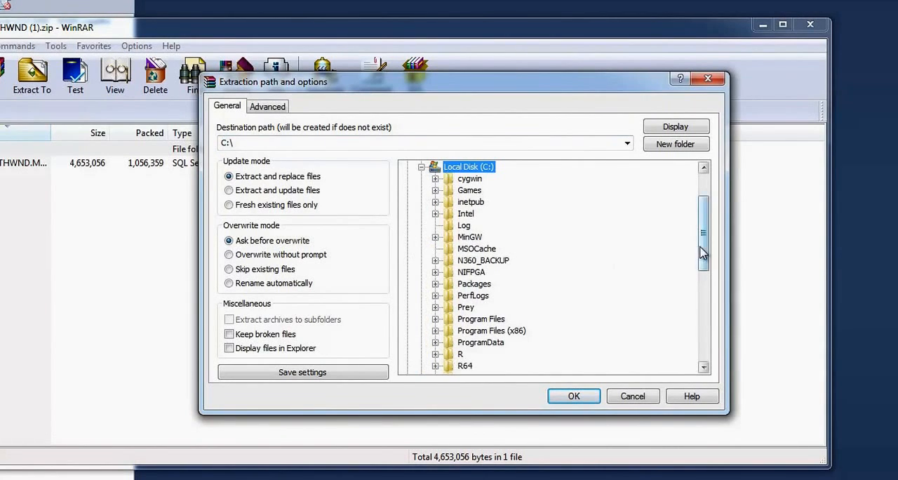
scroll(down, 3)
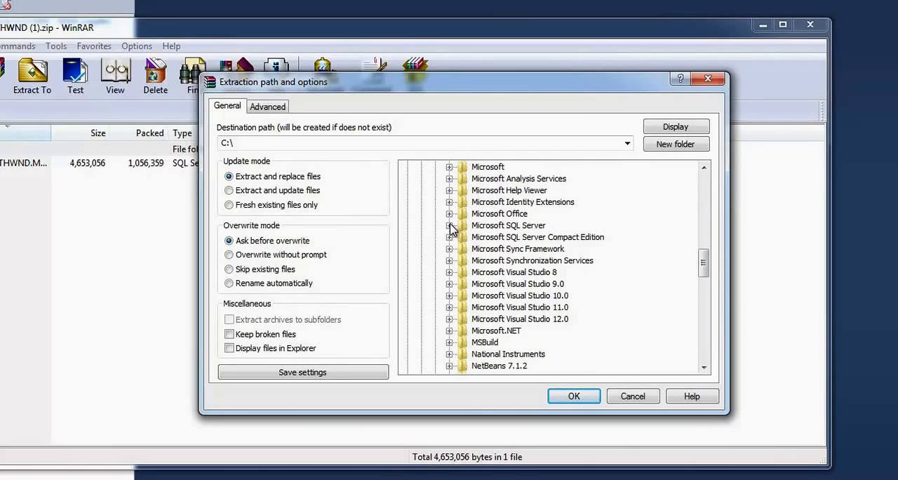
Step: Extract the archive into the Microsoft SQL Server MSSQL11 instance's MSSQL DATA folder
click(449, 225)
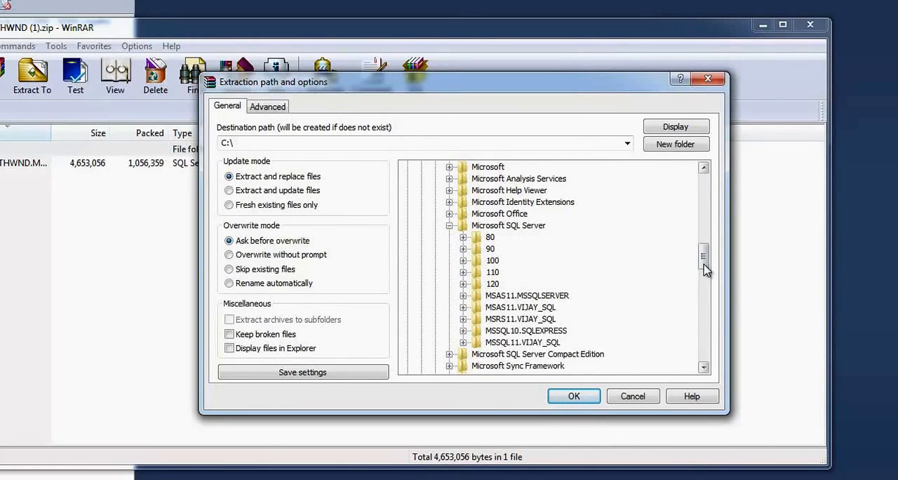
scroll(down, 3)
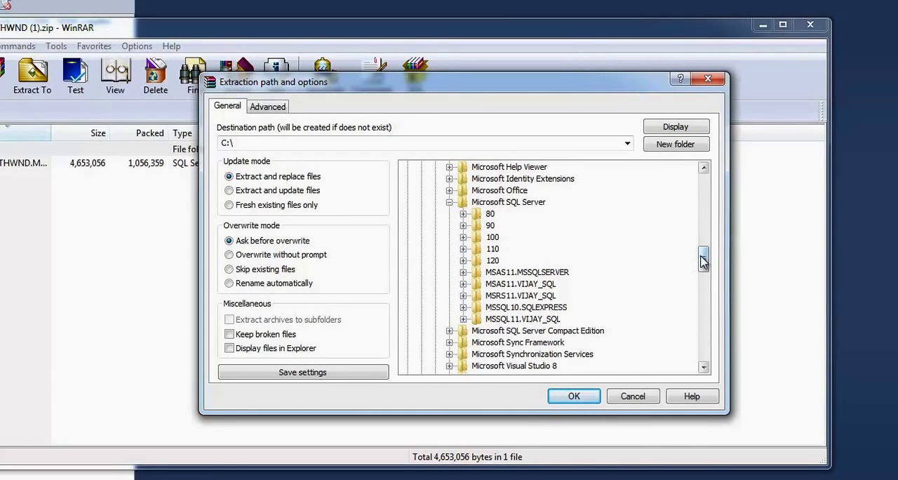
scroll(down, 3)
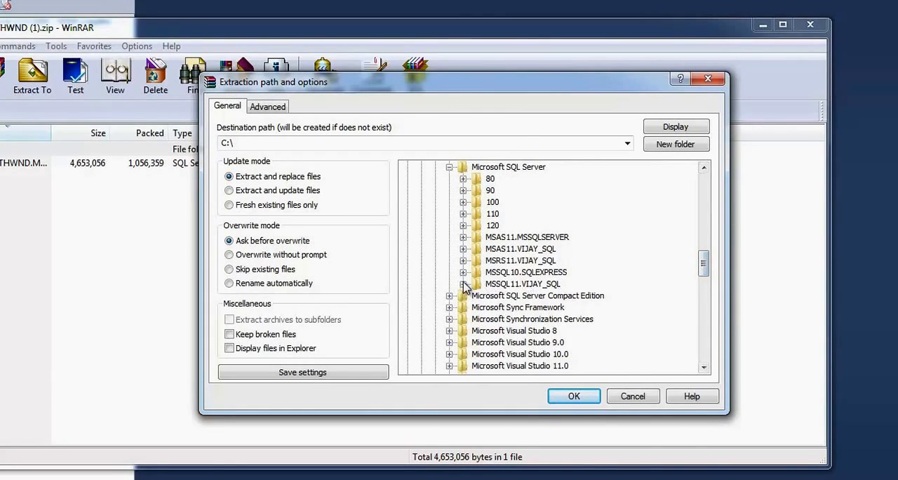
click(463, 284)
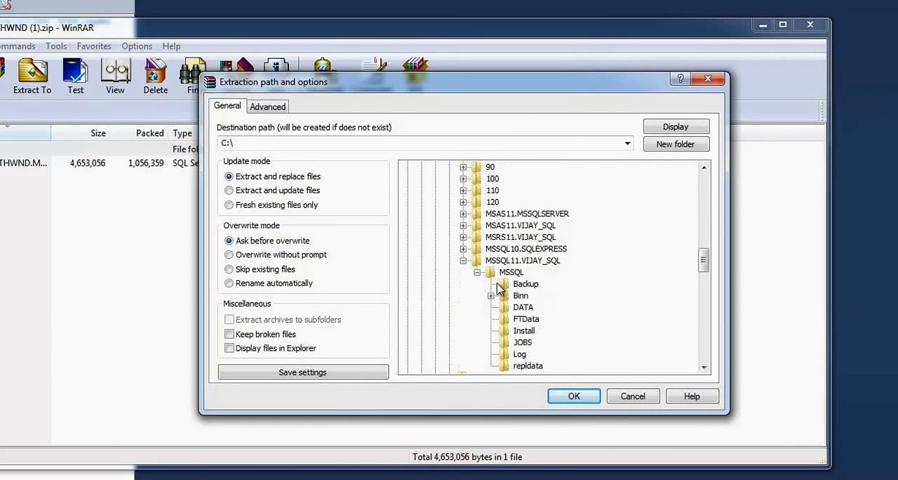
mouse_move(533, 265)
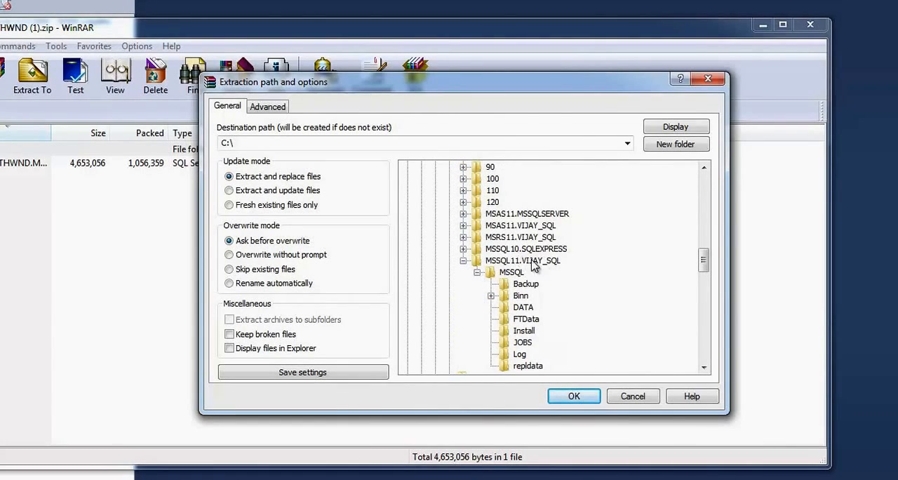
mouse_move(644, 270)
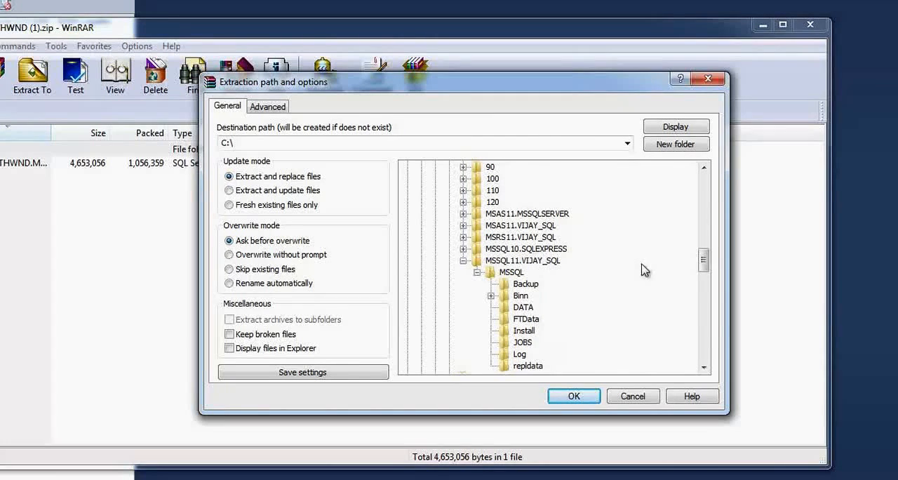
scroll(down, 3)
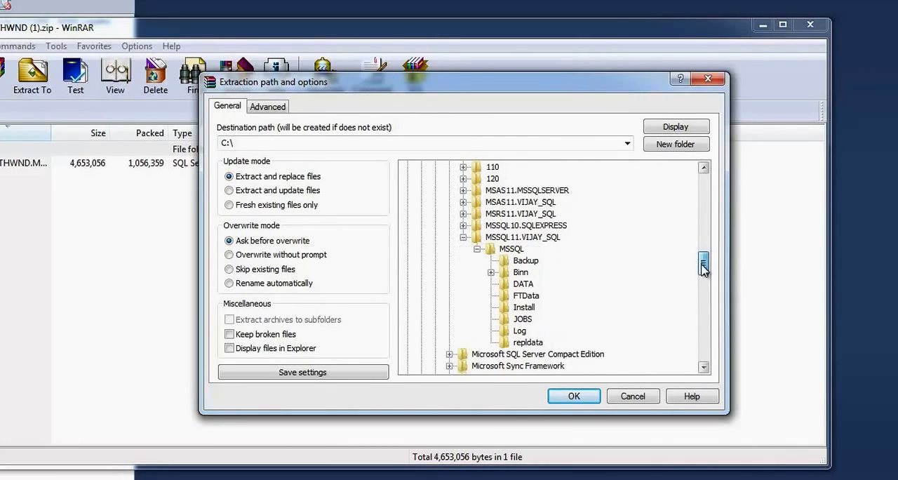
click(523, 285)
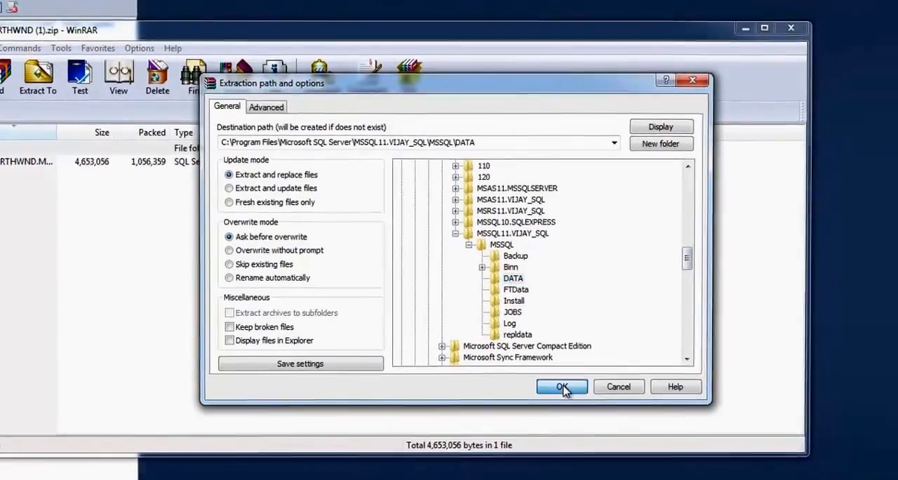
click(561, 387)
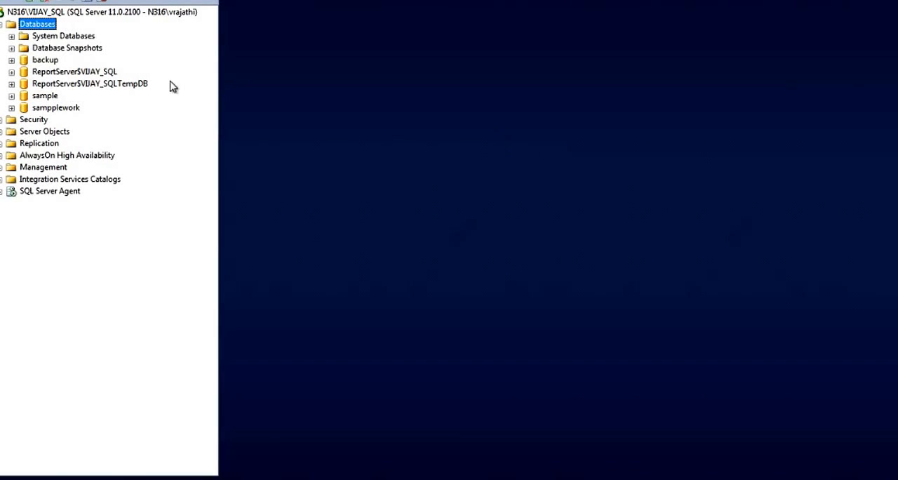
Step: Begin attaching an existing database from the Databases node in Object Explorer
right_click(37, 24)
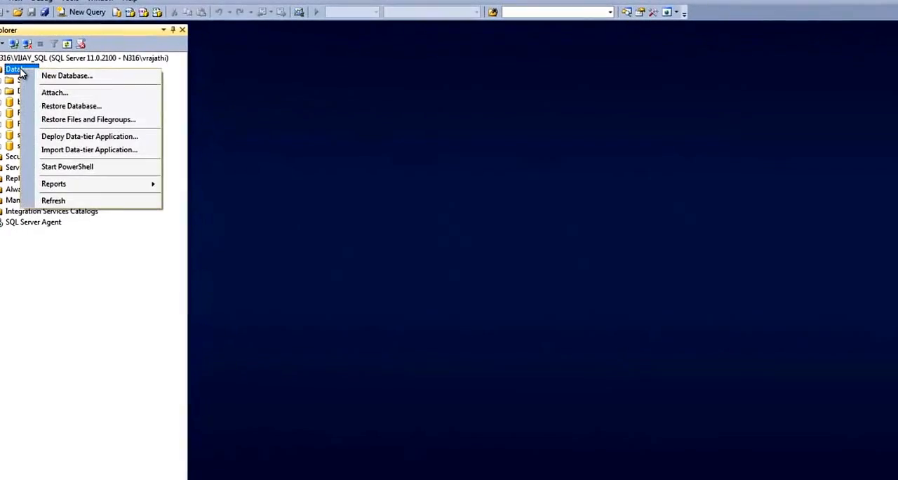
mouse_move(55, 92)
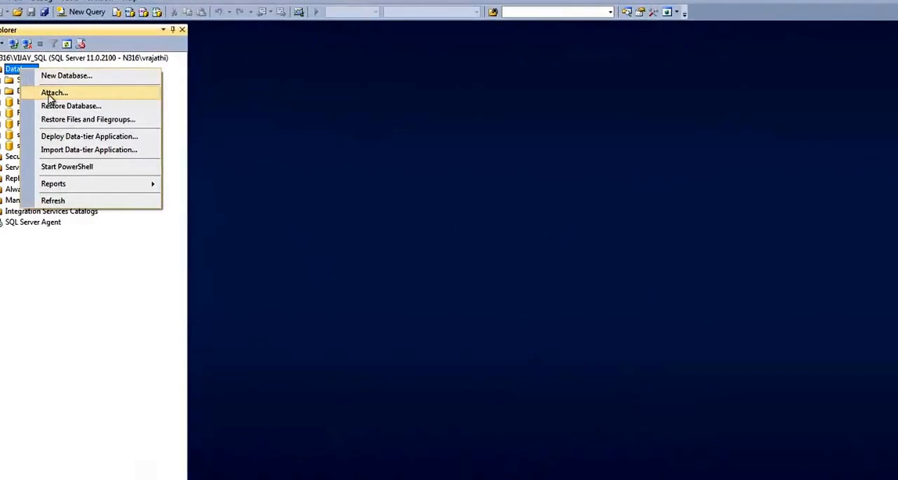
click(54, 92)
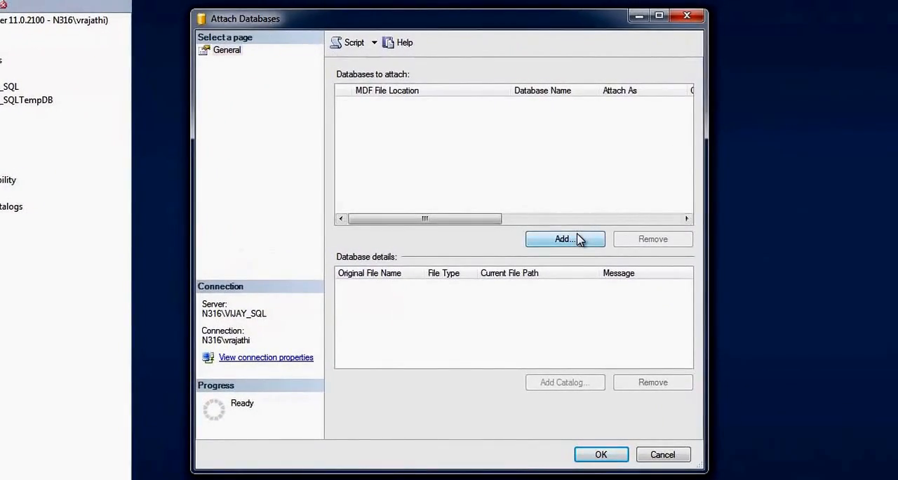
Step: Add a database file, bringing up the Locate Database Files browser
click(564, 239)
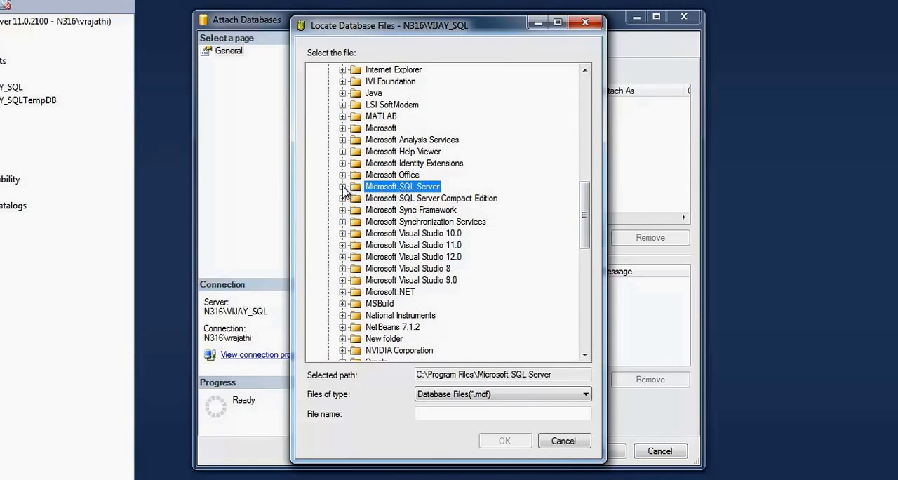
Step: Choose NORTHWND.MDF from the MSSQL11 instance's MSSQL DATA folder as the file to attach
click(343, 187)
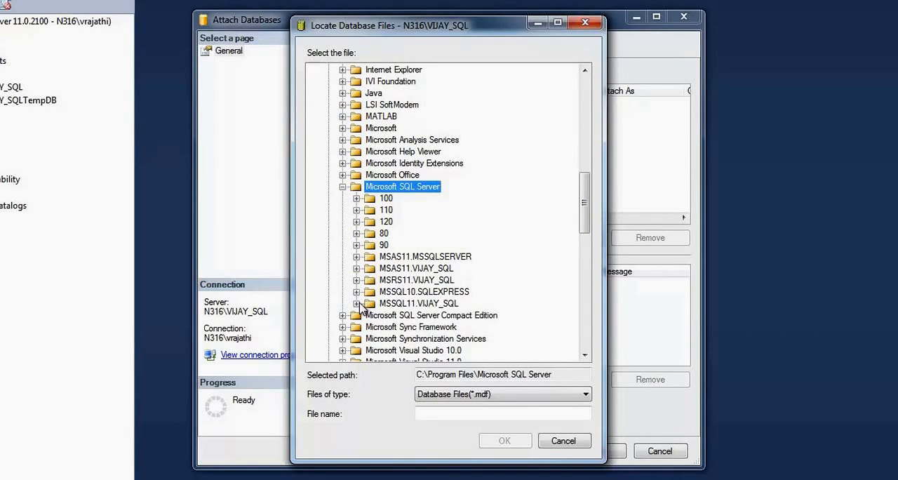
mouse_move(393, 313)
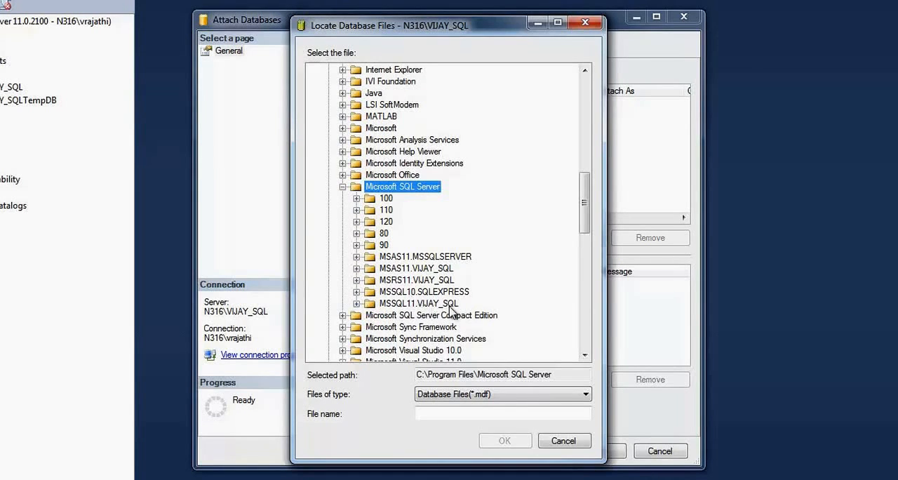
scroll(down, 3)
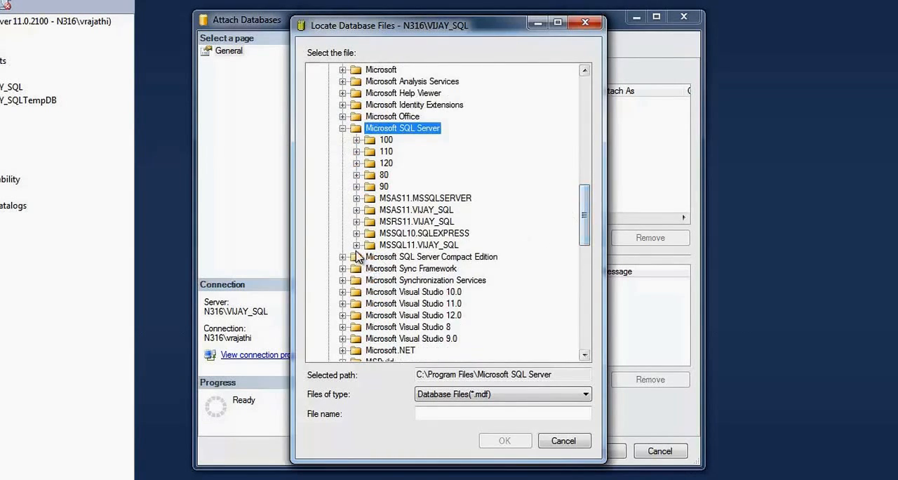
click(357, 245)
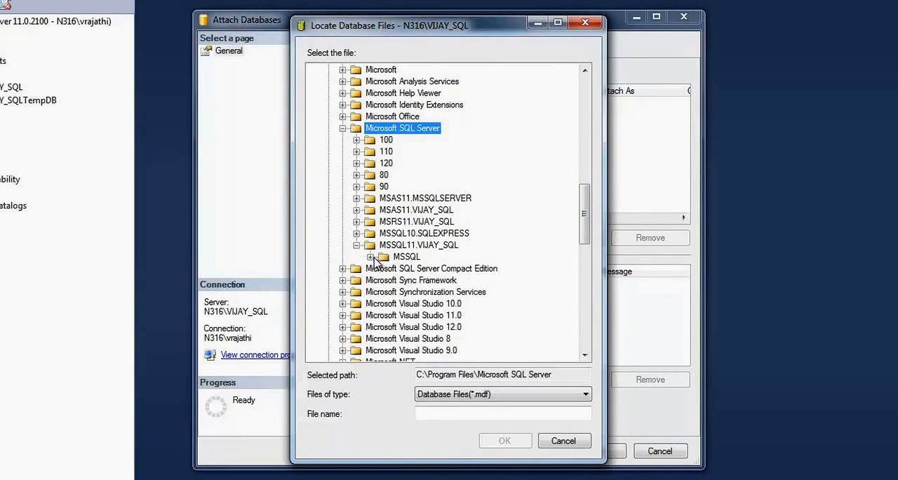
click(371, 256)
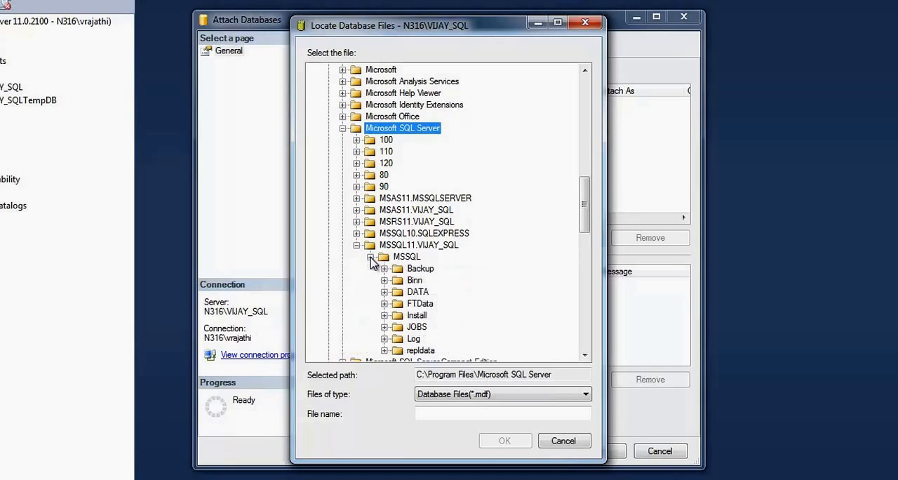
scroll(down, 3)
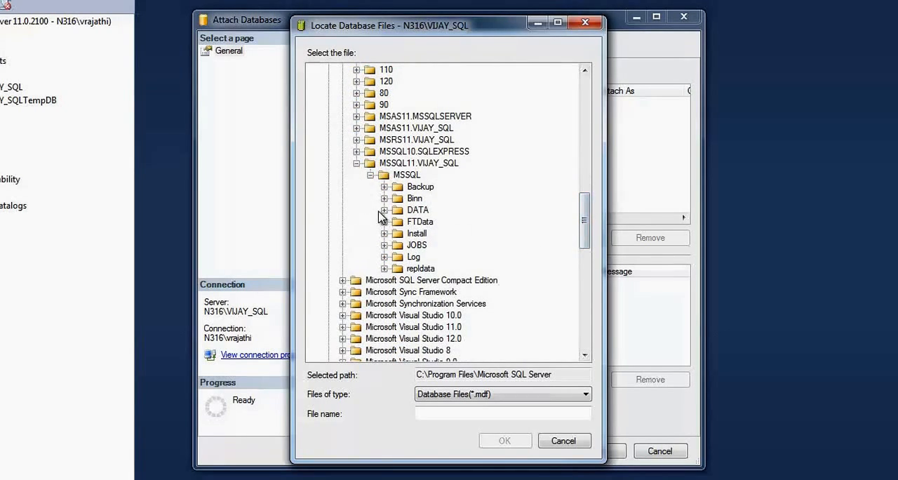
click(383, 210)
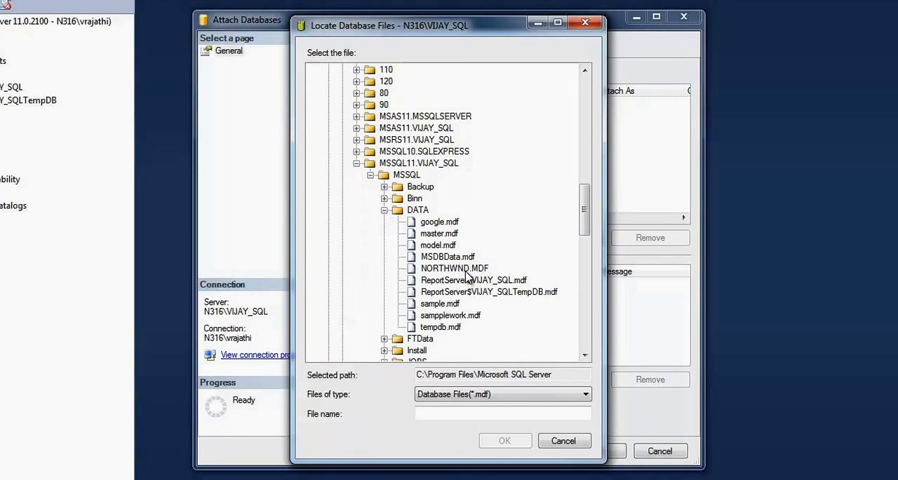
click(454, 268)
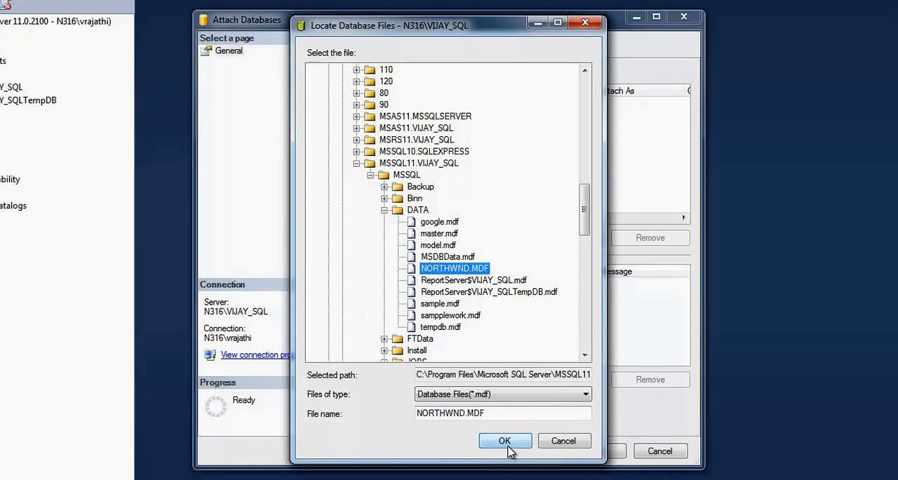
click(504, 440)
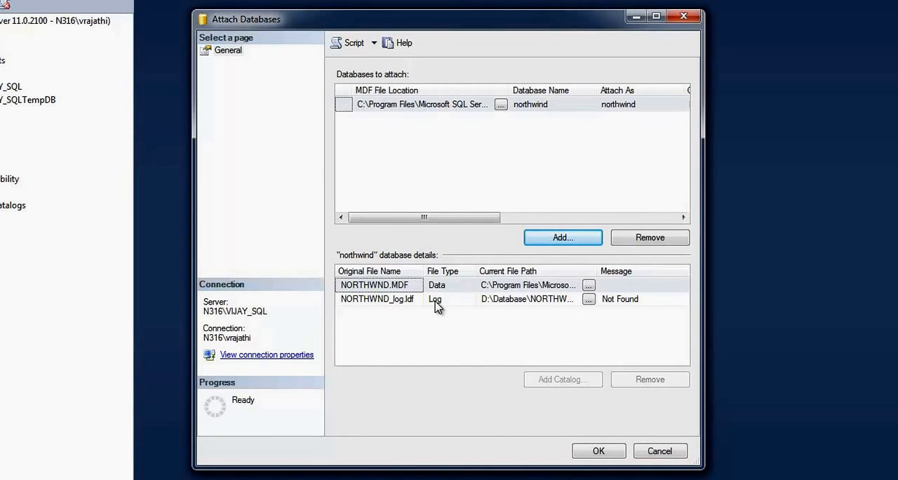
mouse_move(407, 303)
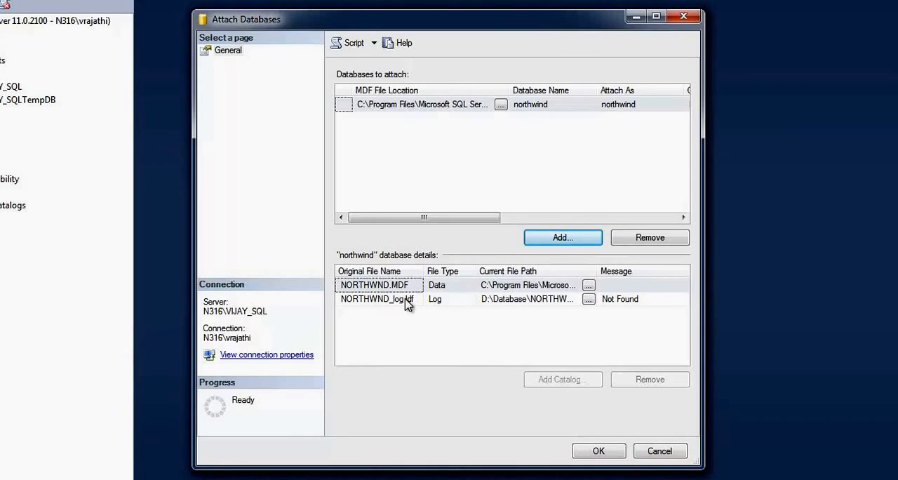
Step: Remove the missing NORTHWND_log.ldf entry and attach the northwind database
click(377, 298)
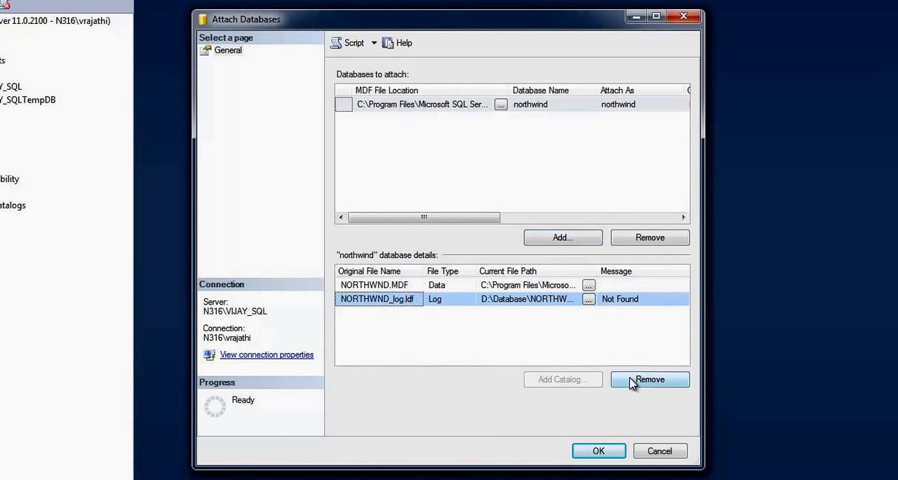
click(649, 378)
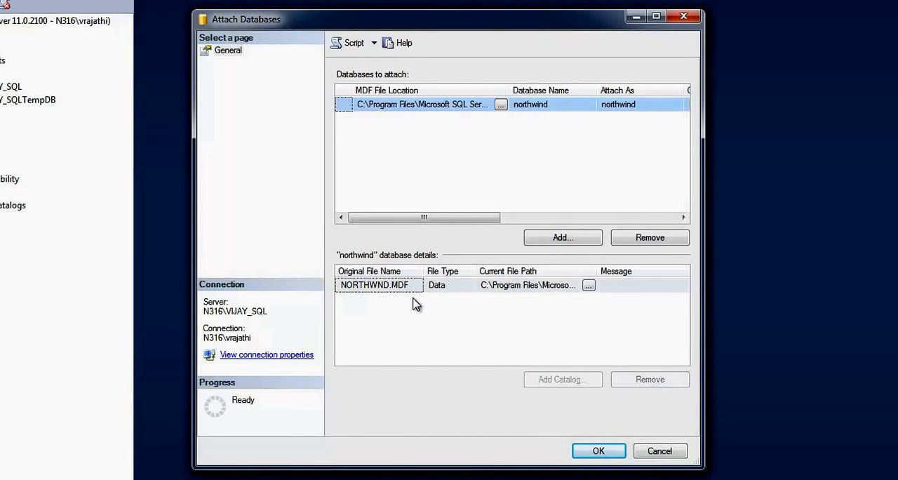
click(378, 285)
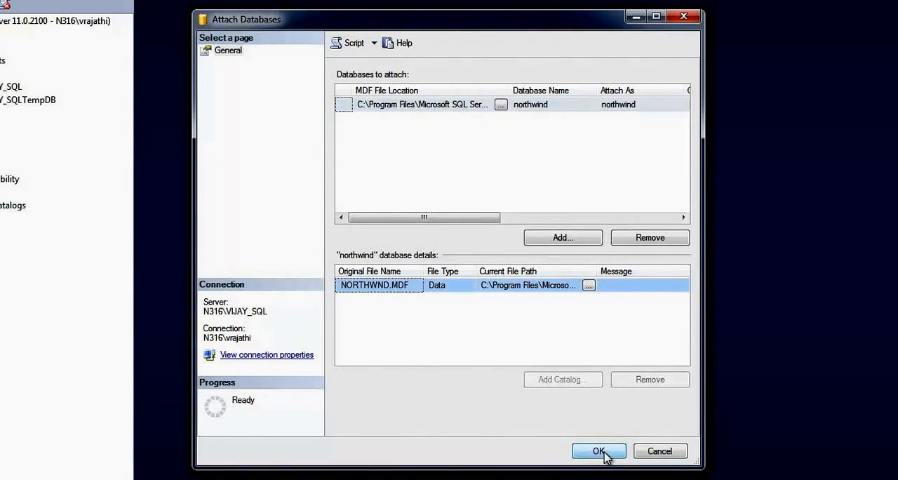
click(598, 451)
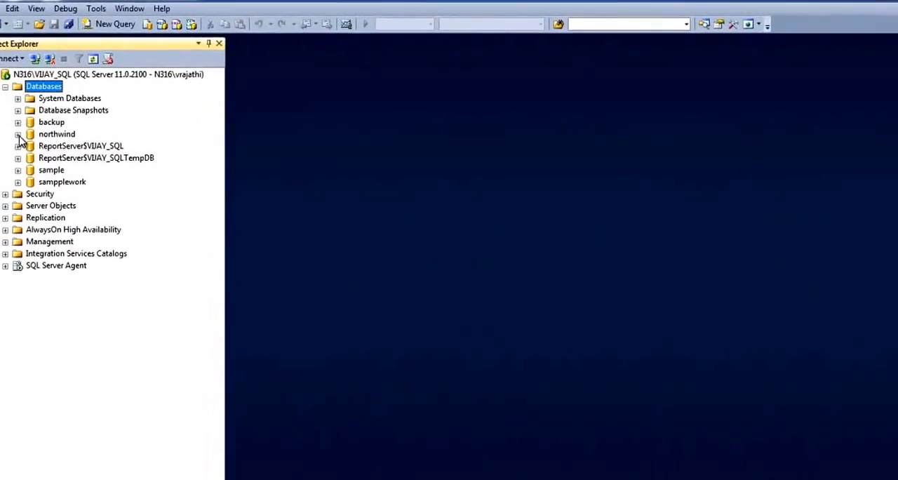
Step: Expand northwind and its Tables folder so Categories, Customers, Orders and Products show
click(18, 134)
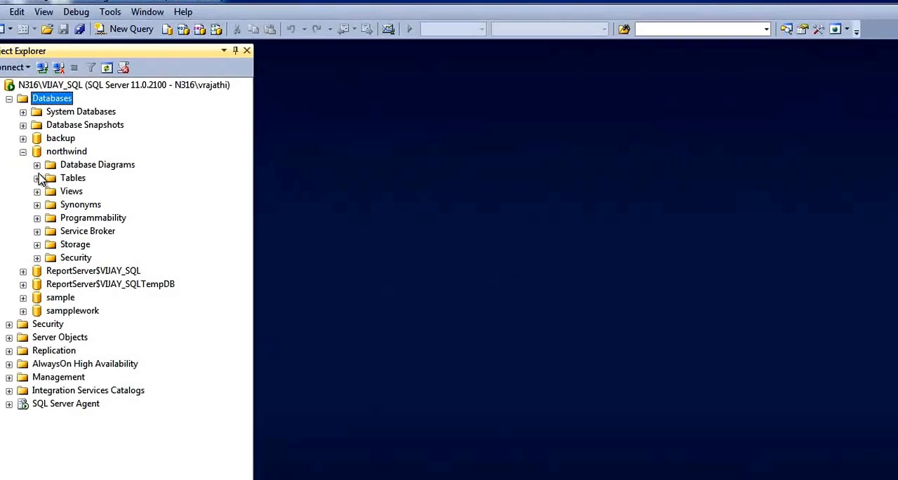
click(36, 177)
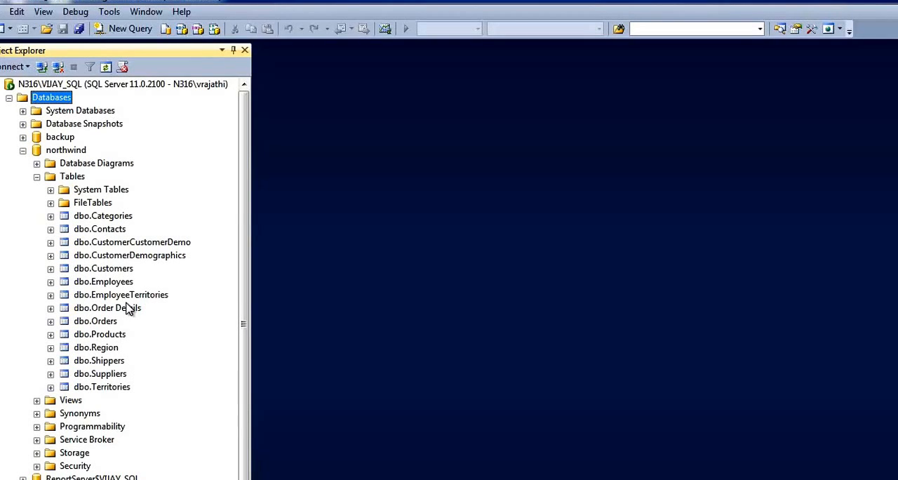
mouse_move(123, 29)
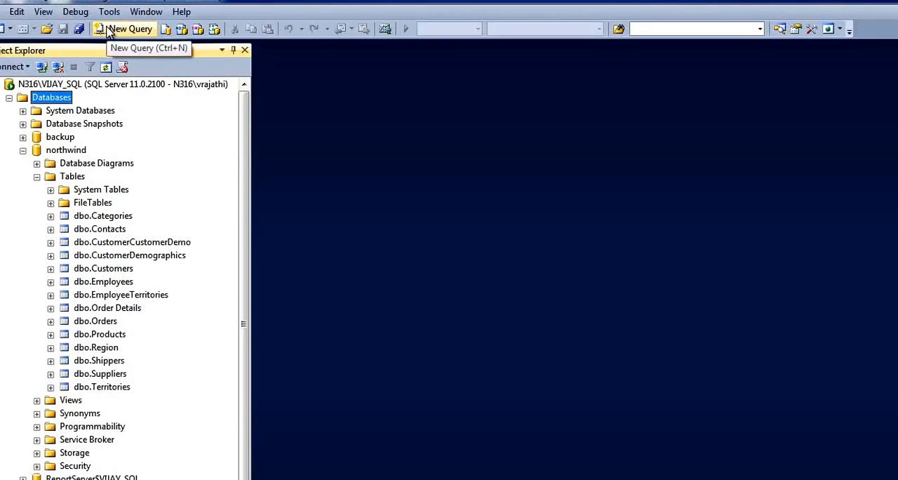
Step: Write 'select * from customers;' in a new query window
click(124, 28)
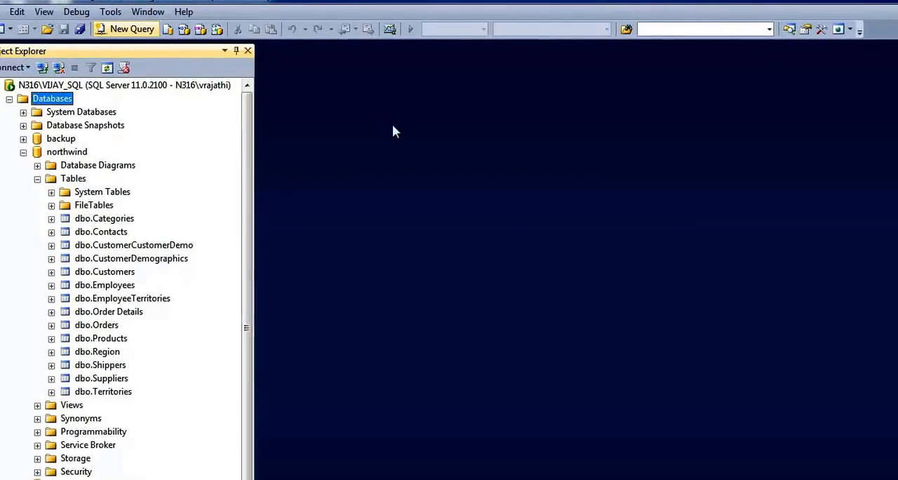
click(125, 29)
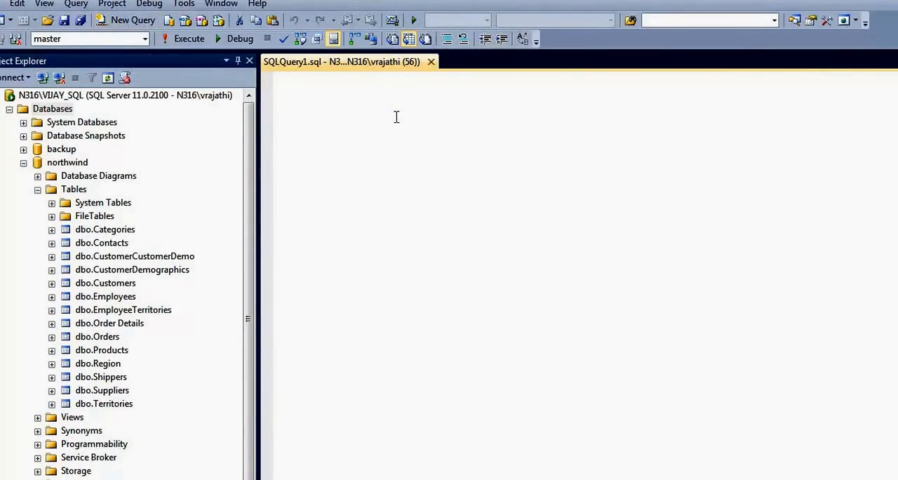
text(select)
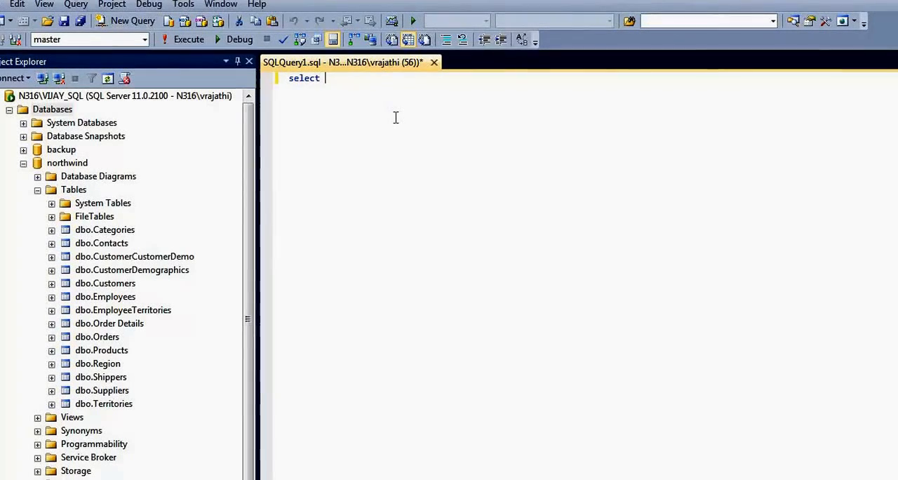
text(* from)
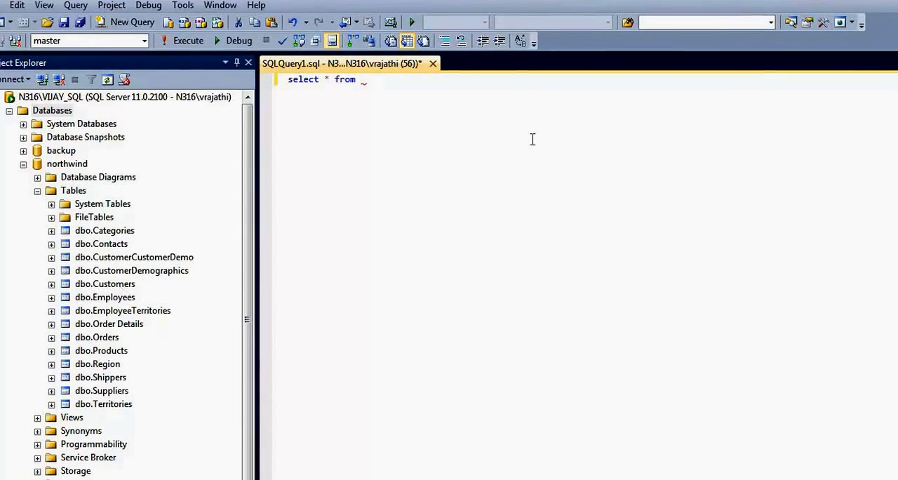
text(customers)
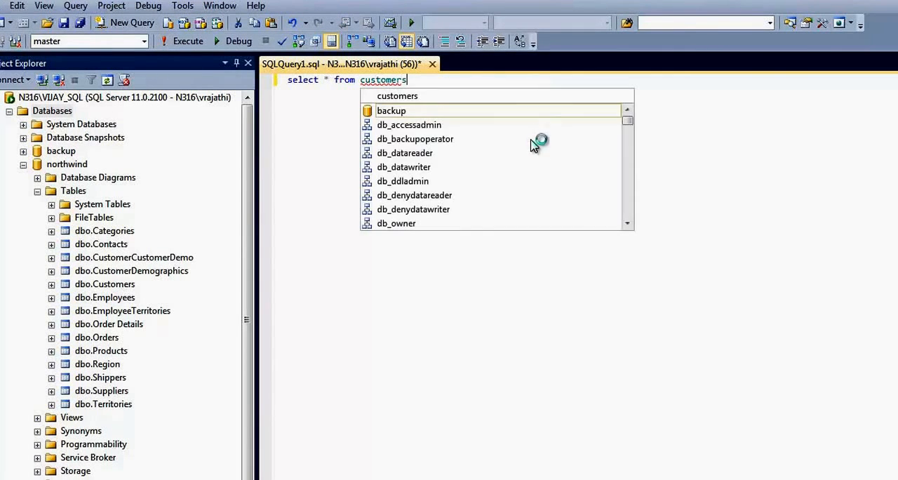
key(Escape)
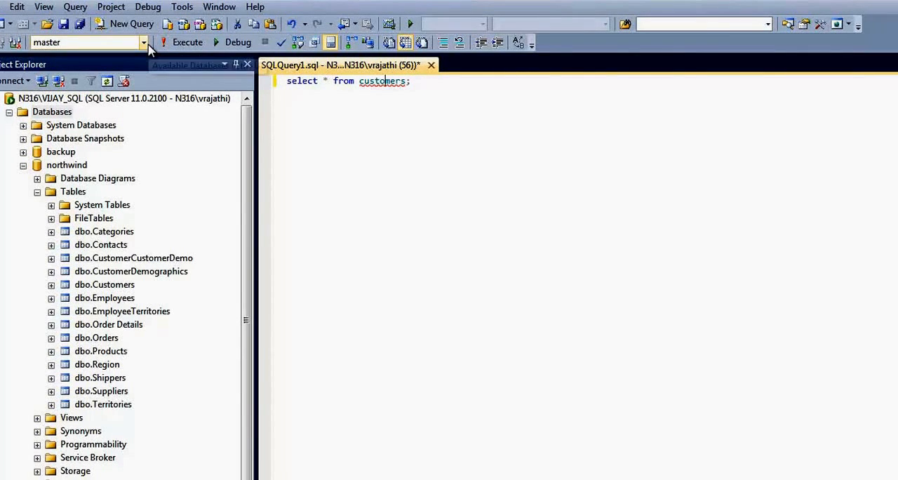
Step: Make northwind the query's target database
click(144, 43)
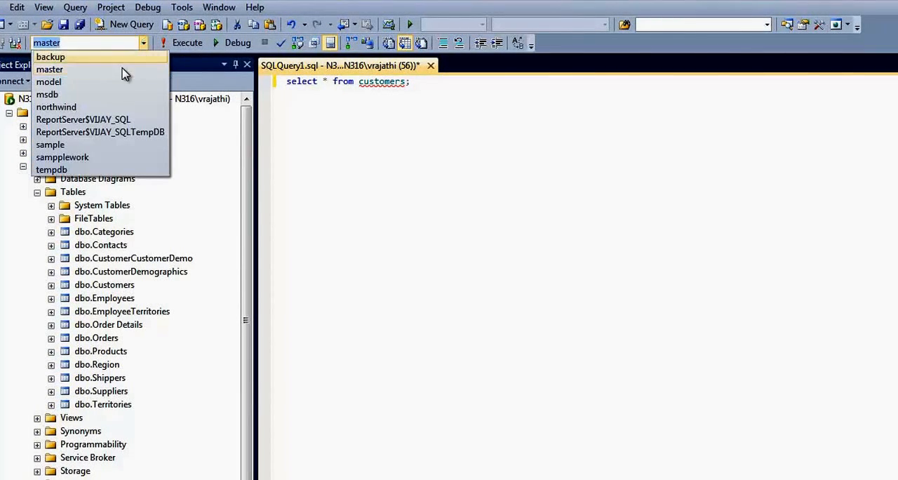
click(56, 107)
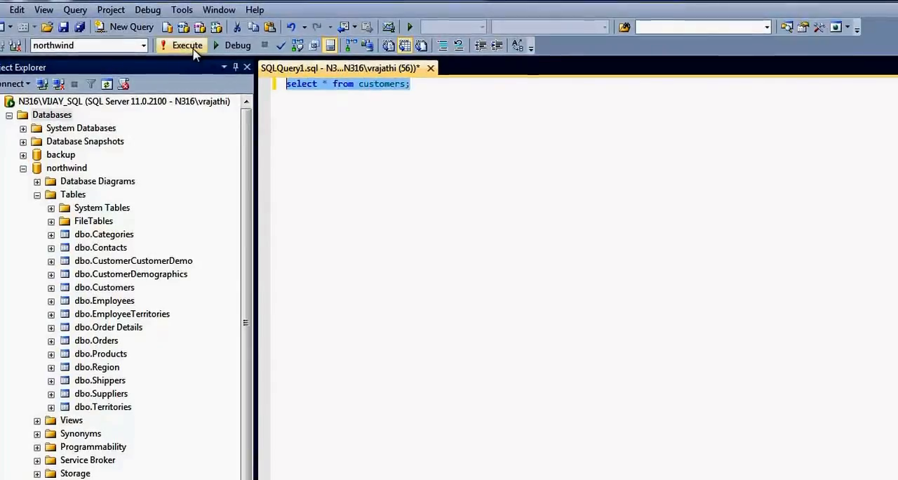
Step: Execute the customers query, returning the 91 customer rows
click(187, 44)
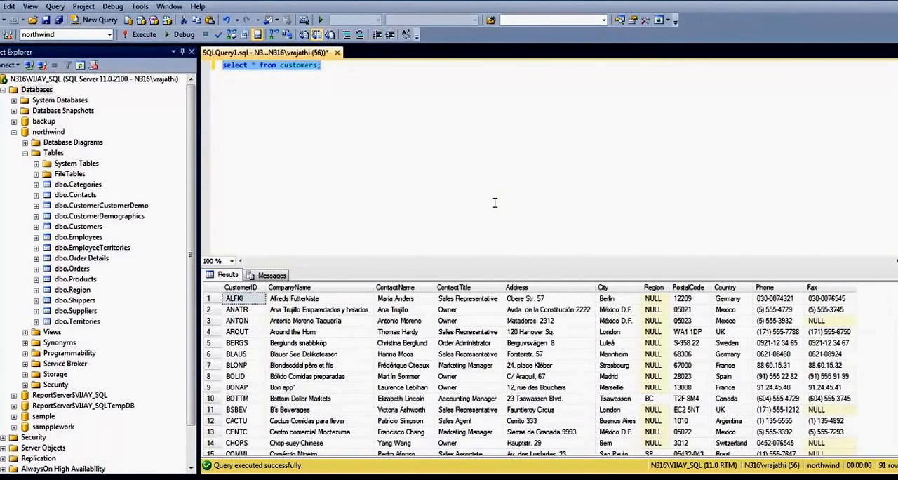
mouse_move(312, 147)
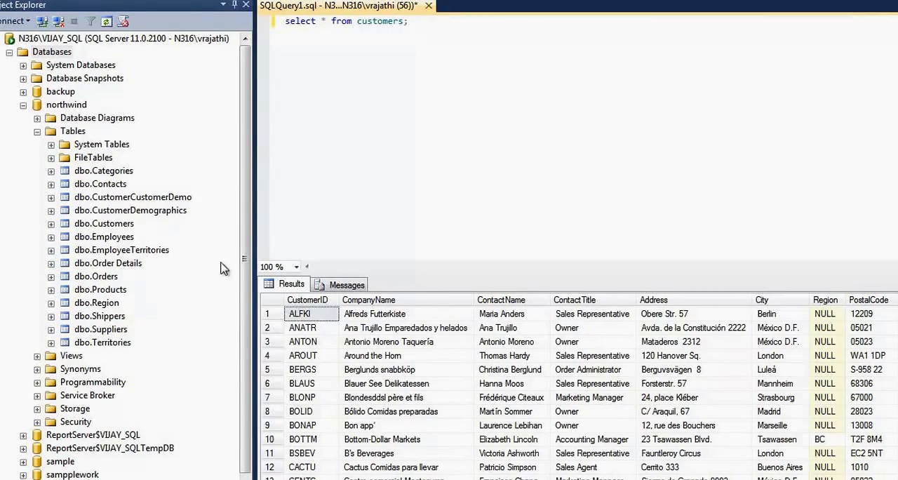
mouse_move(216, 293)
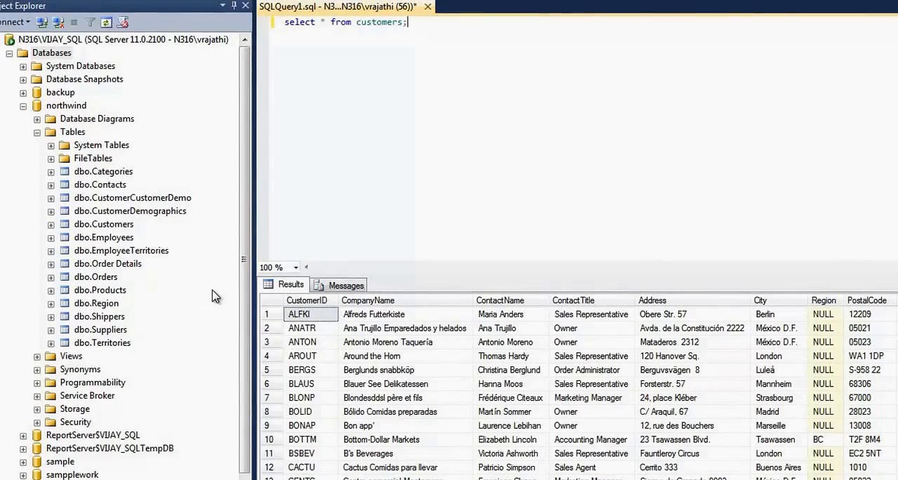
right_click(51, 52)
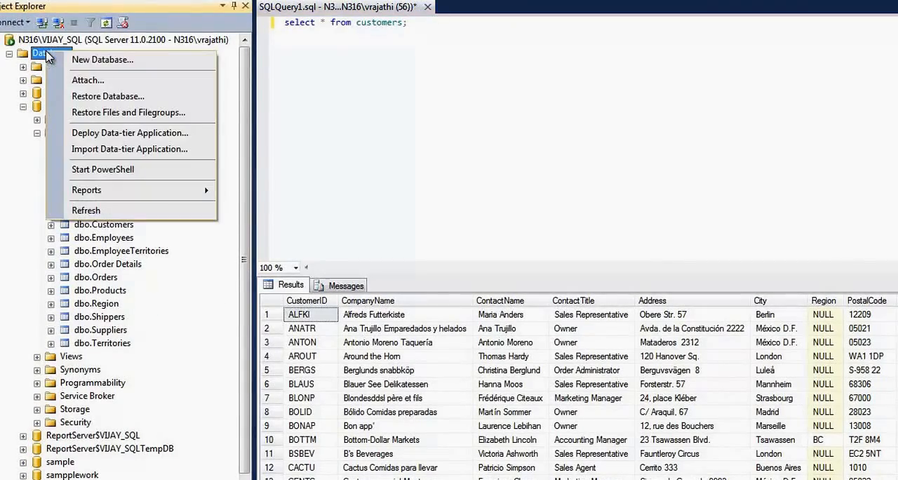
click(87, 80)
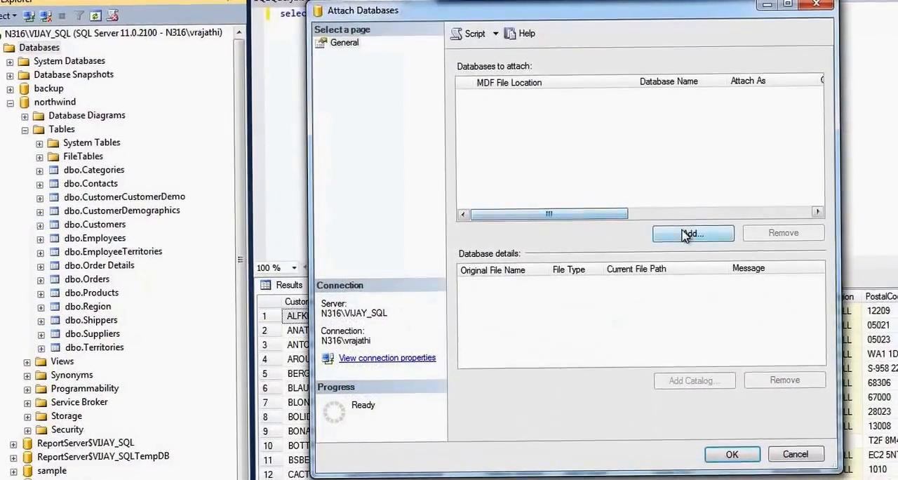
click(693, 232)
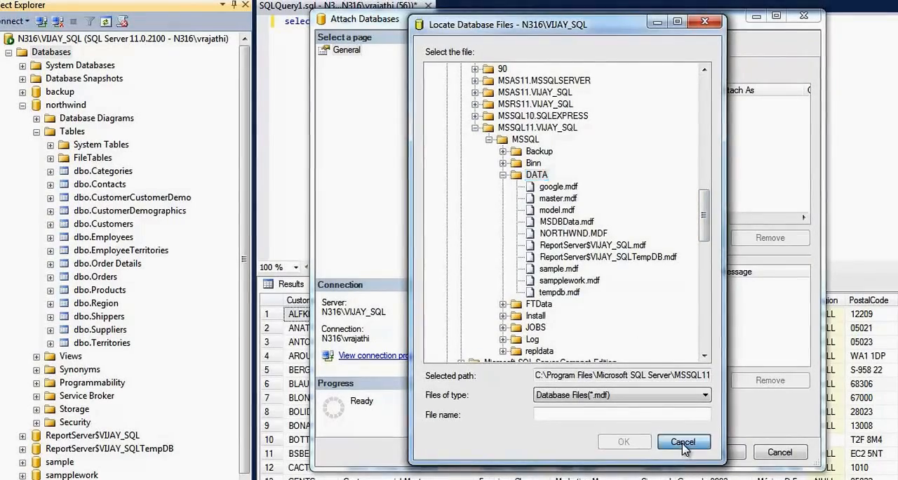
click(683, 442)
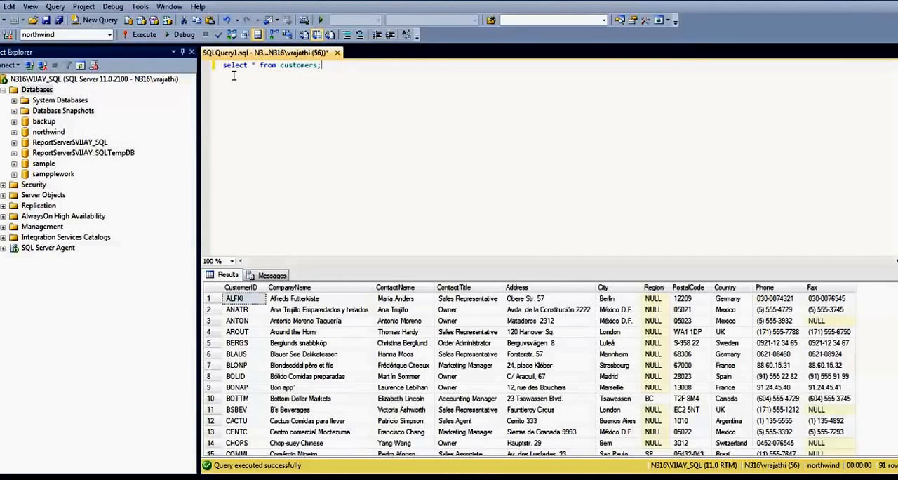
mouse_move(185, 259)
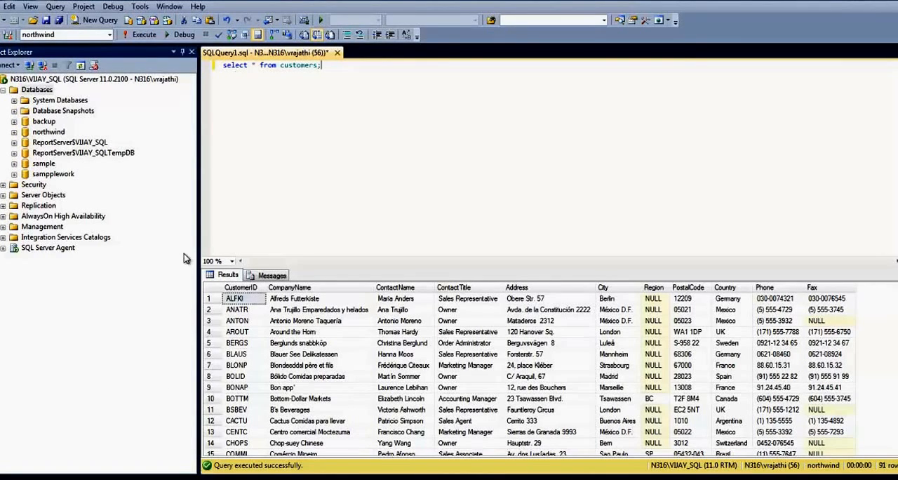